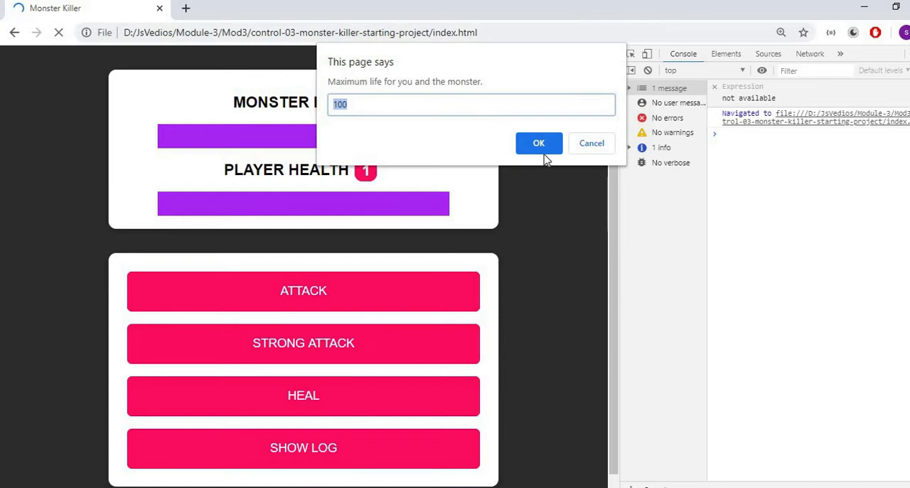
Accept max life 100, then expand the 22-entry battle log and its first entry in the console
left_click(538, 142)
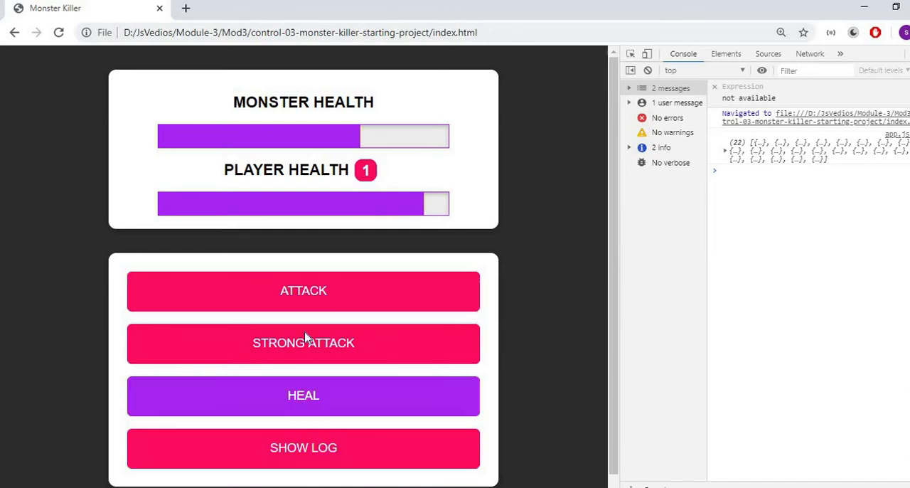
mouse_move(305, 290)
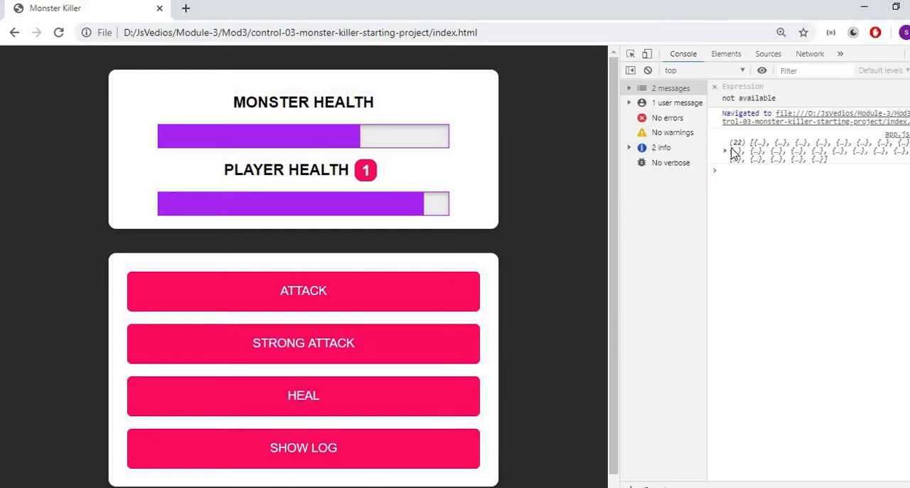
left_click(726, 151)
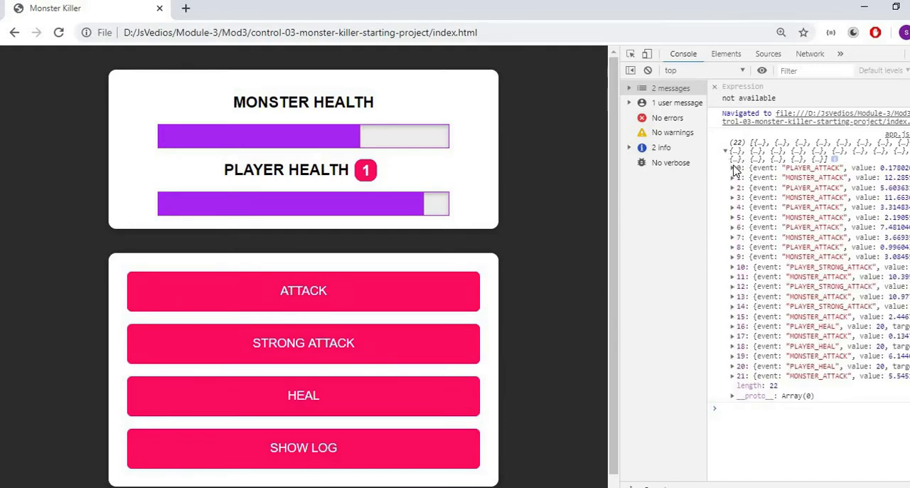
left_click(733, 168)
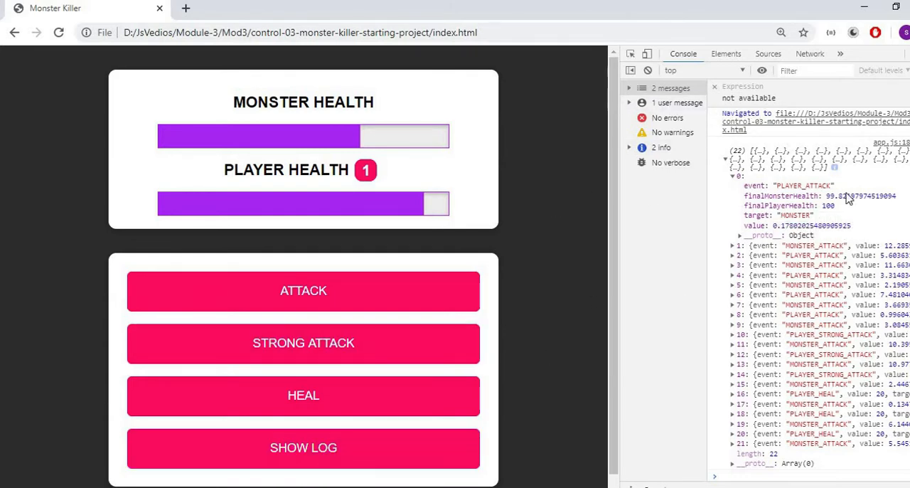
mouse_move(661, 342)
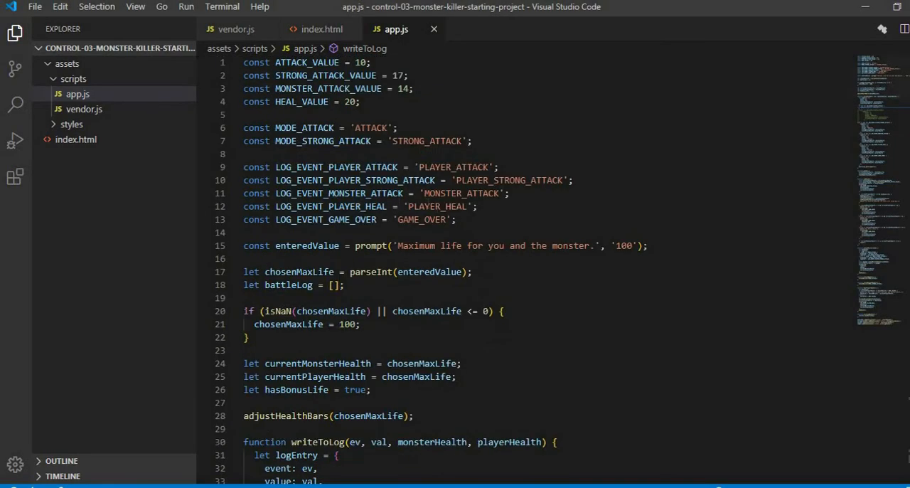
Review the five LOG_EVENT constants in app.js, then move down to the writeToLog function
left_click_drag(243, 168, 455, 219)
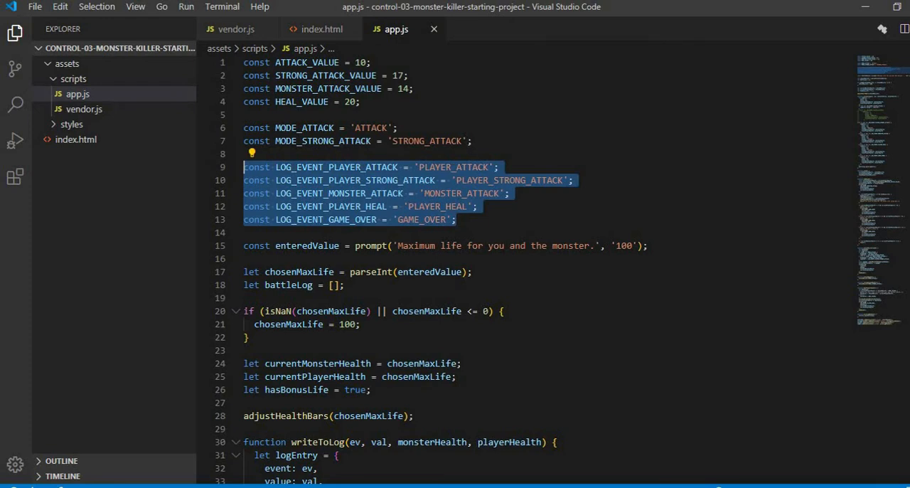
left_click(500, 166)
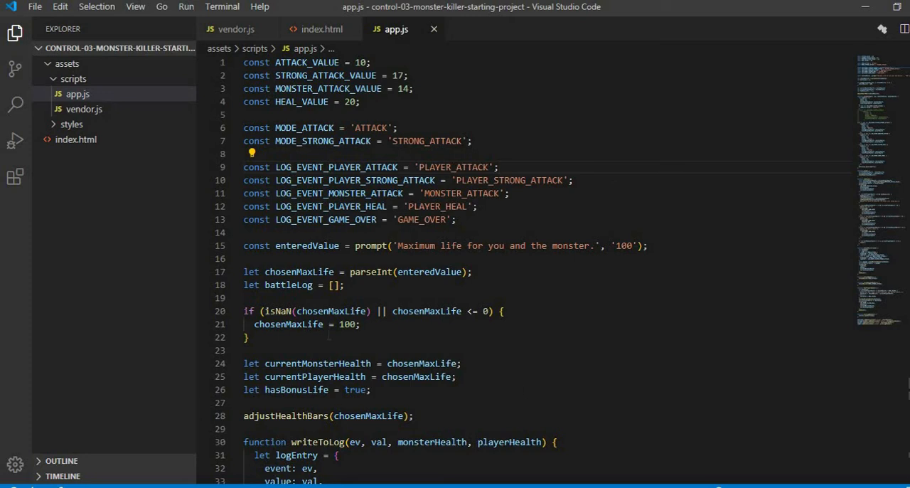
mouse_move(803, 206)
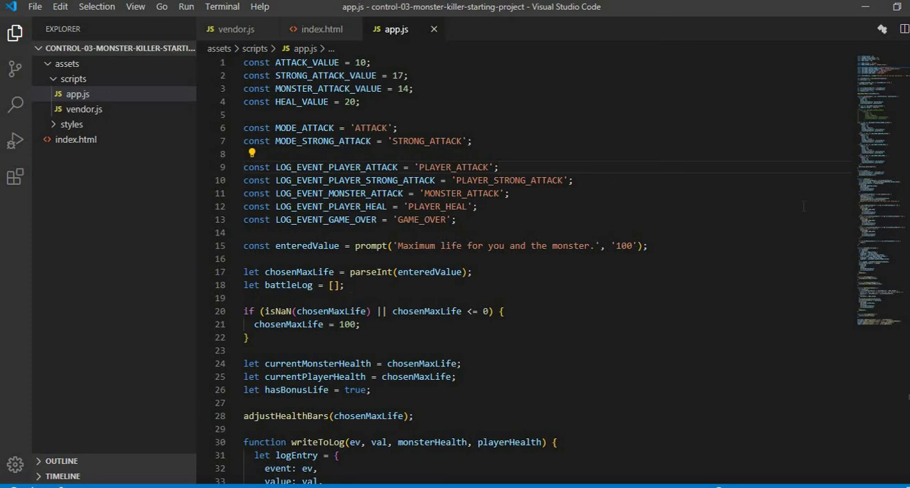
scroll("down", 3)
type("logEntry.target = 'MONSTER';")
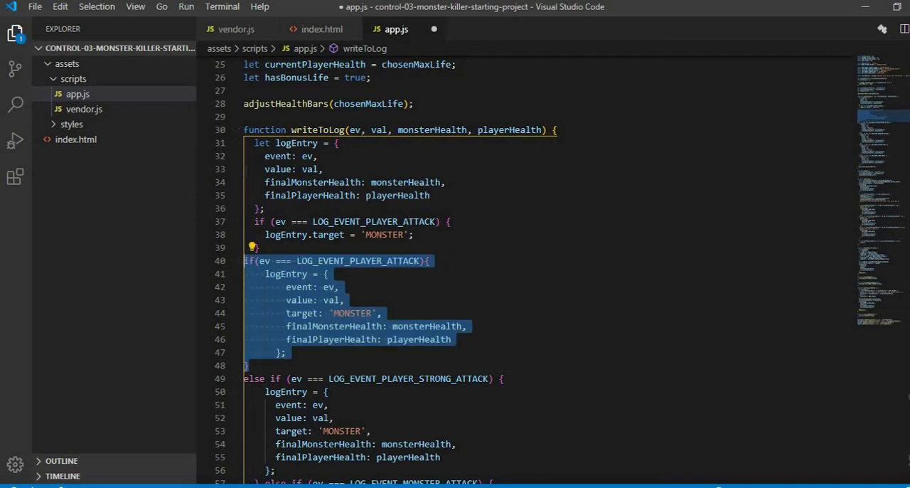
Comment out the old logEntry lines with Ctrl+/, then inspect LOG_EVENT_PLAYER_ATTACK and ev
key("ctrl+/")
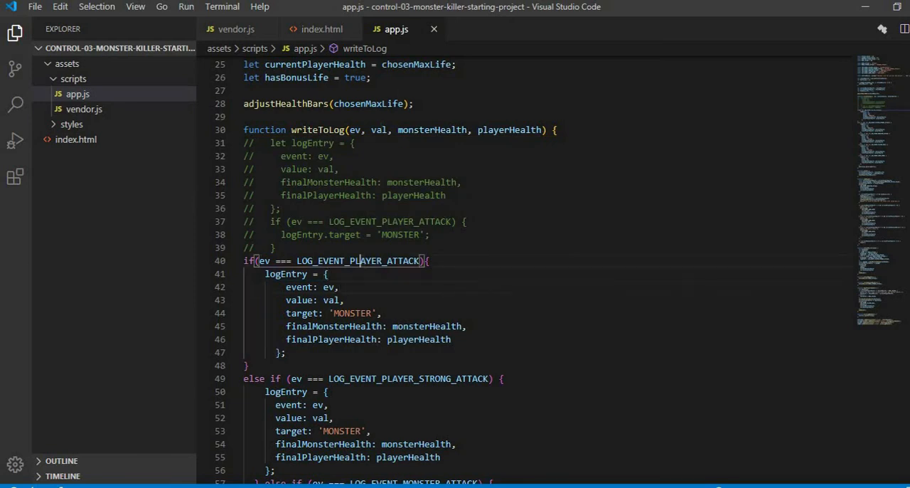
double_click(358, 260)
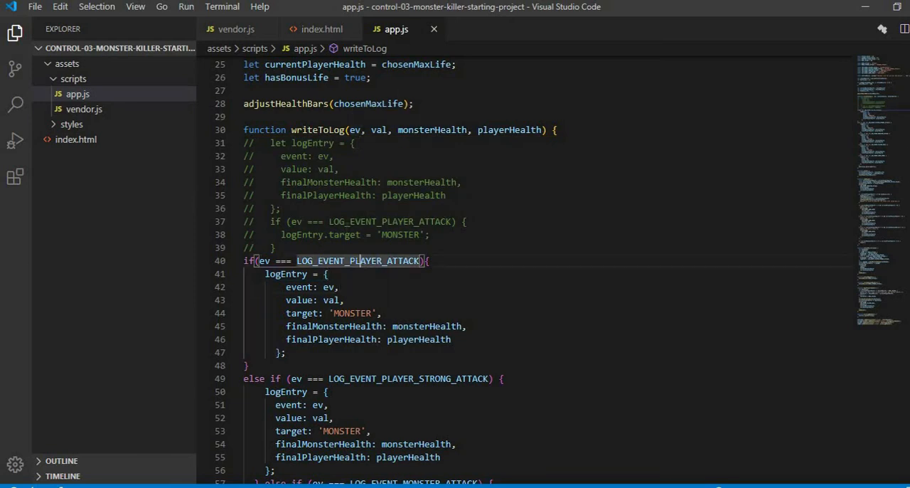
mouse_move(359, 260)
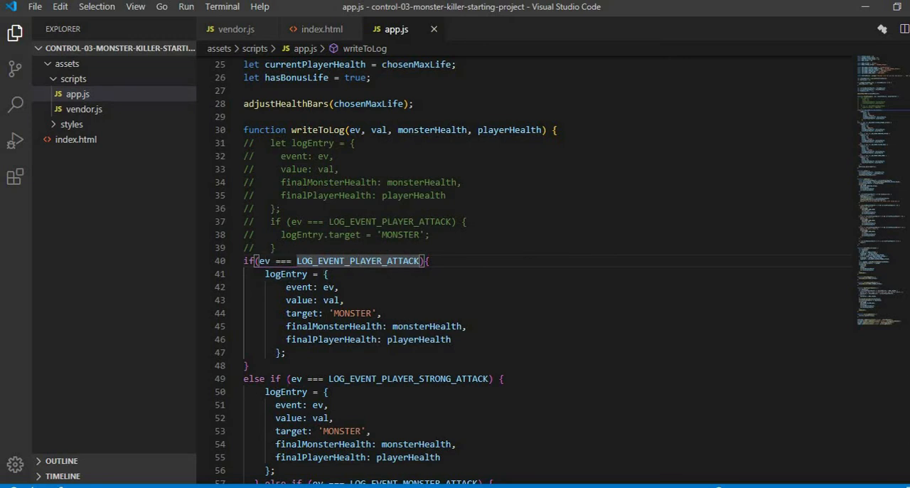
mouse_move(305, 298)
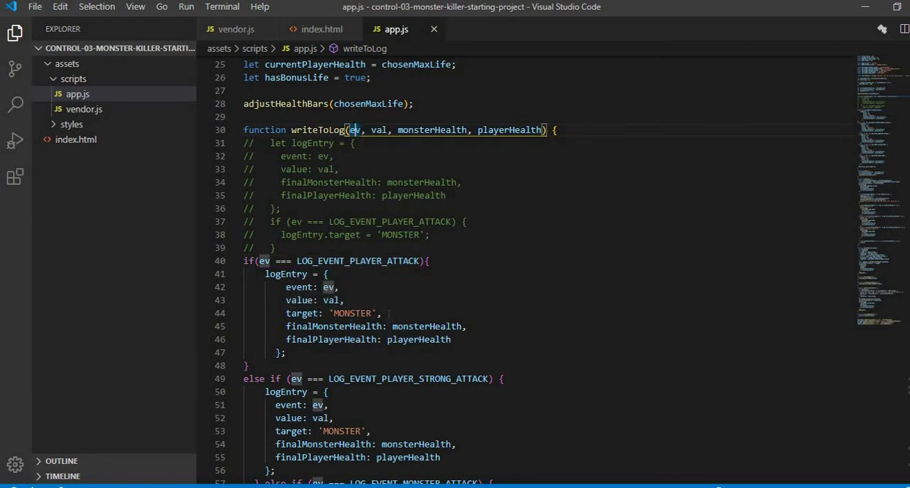
double_click(304, 313)
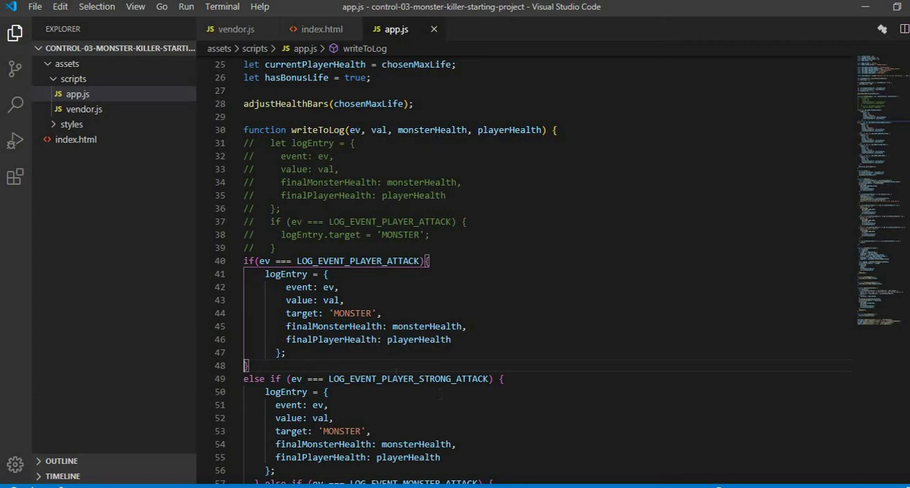
mouse_move(409, 378)
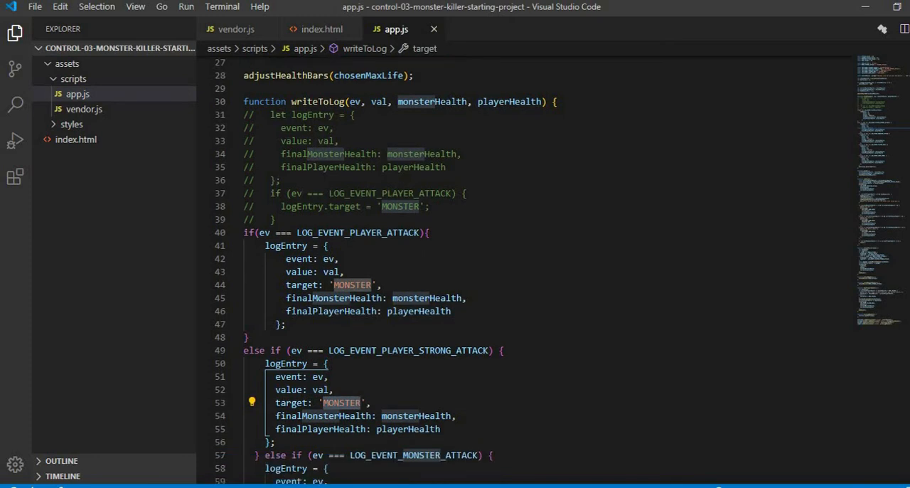
scroll("down", 3)
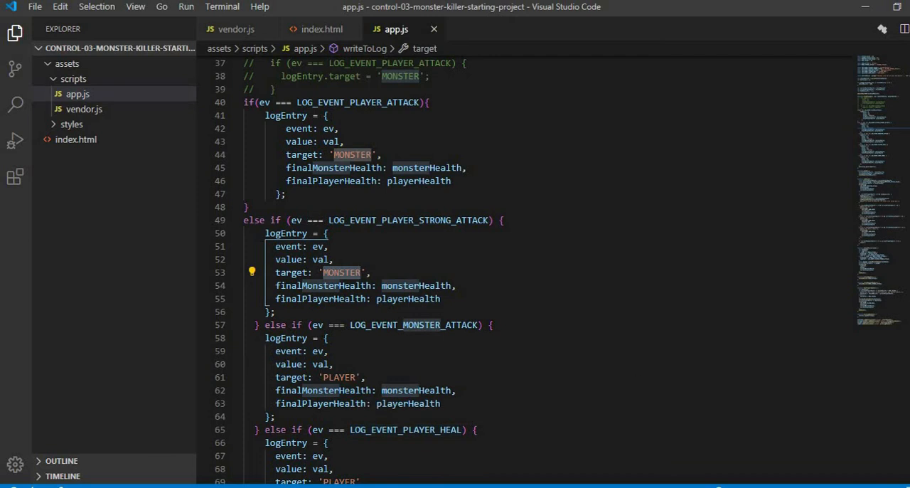
scroll("down", 3)
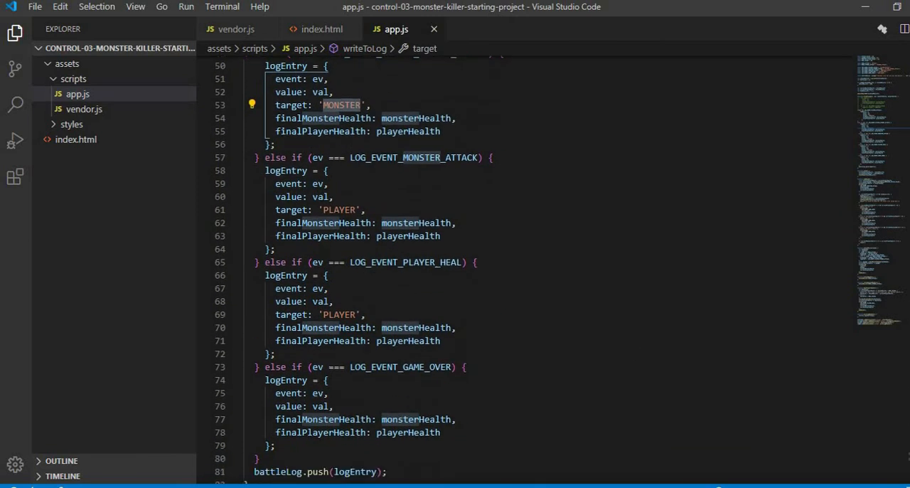
scroll("down", 3)
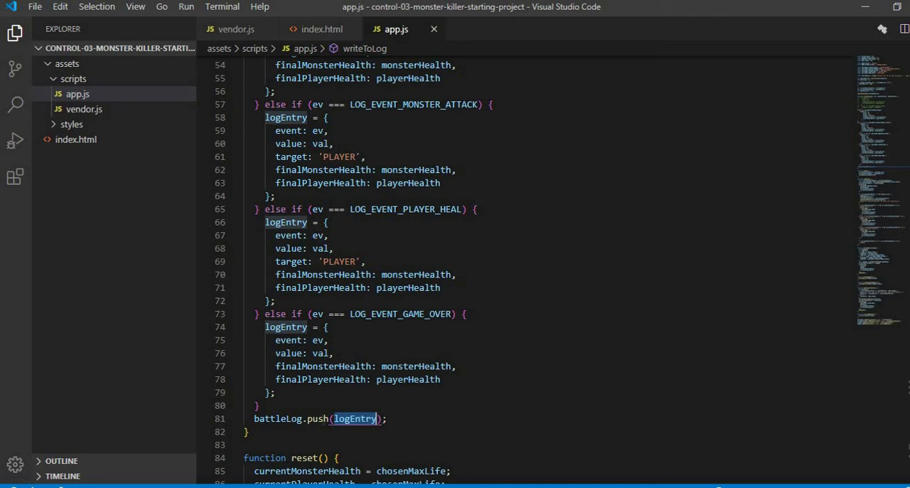
scroll("down", 3)
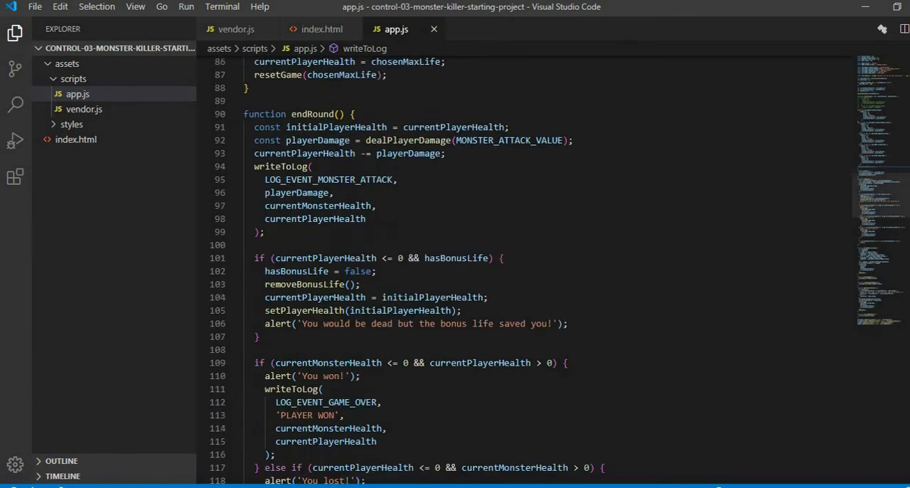
scroll("down", 3)
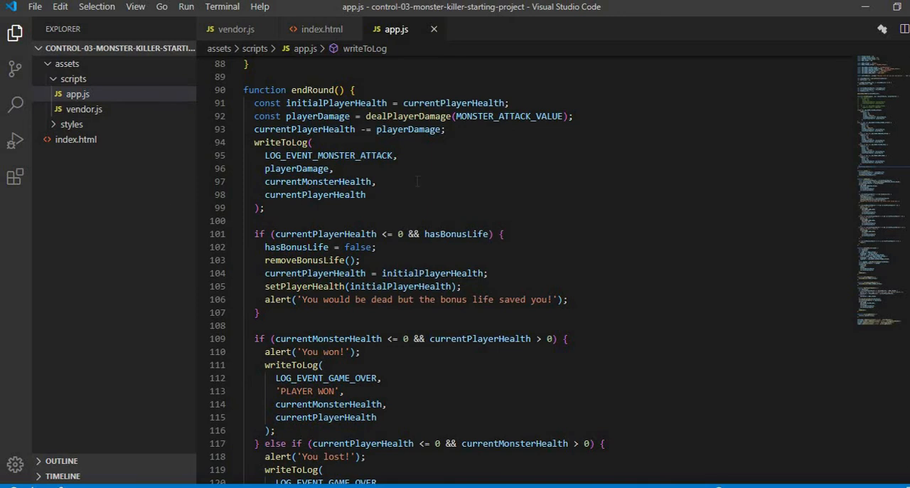
double_click(330, 155)
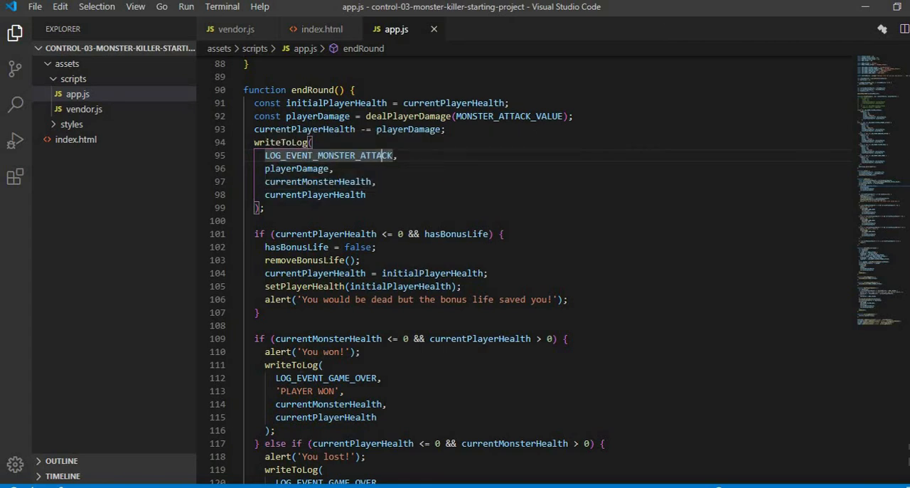
mouse_move(327, 378)
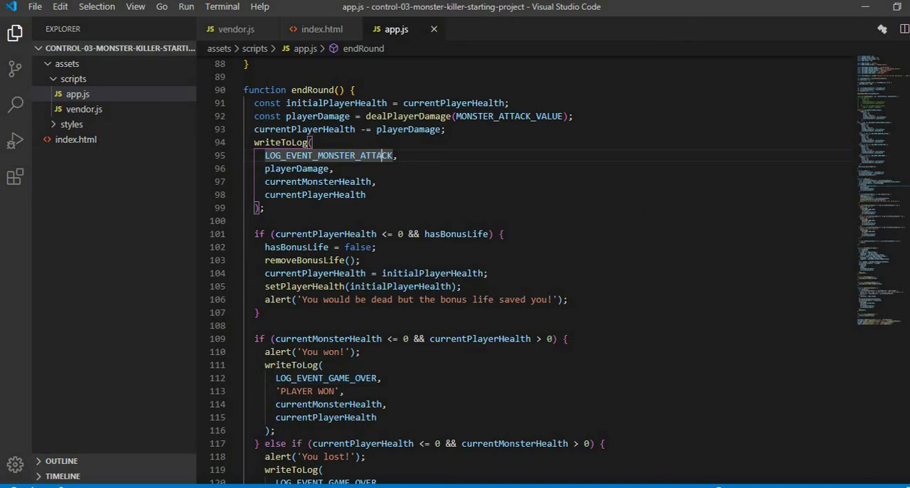
scroll("down", 3)
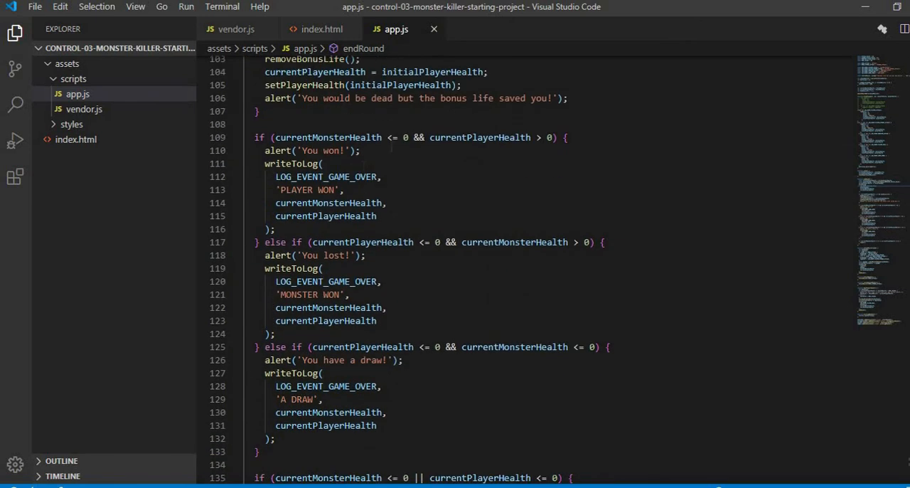
mouse_move(327, 176)
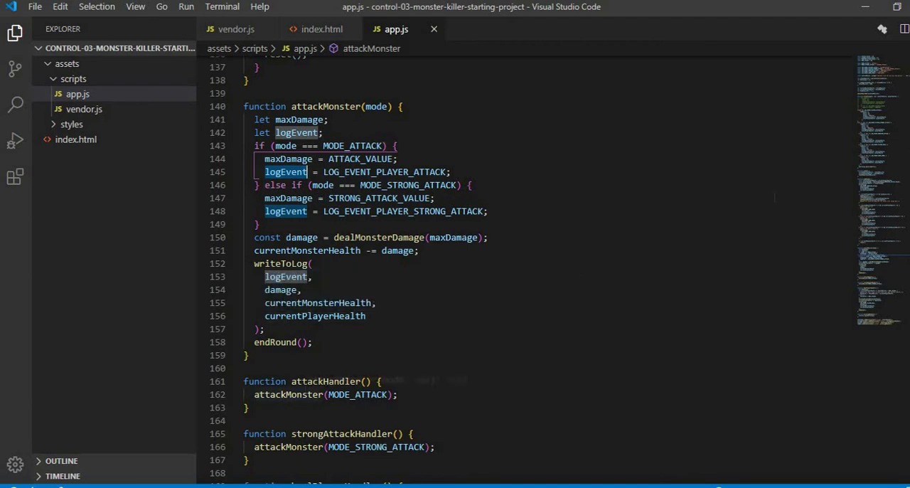
scroll("down", 3)
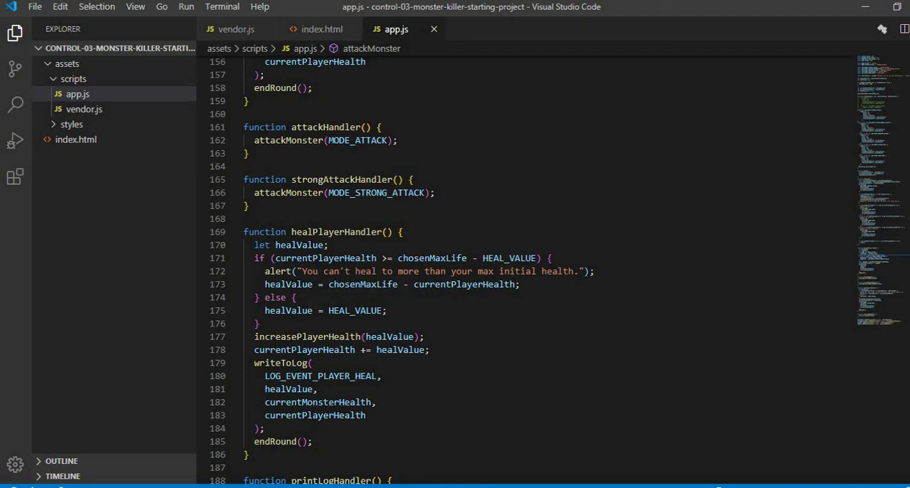
scroll("down", 3)
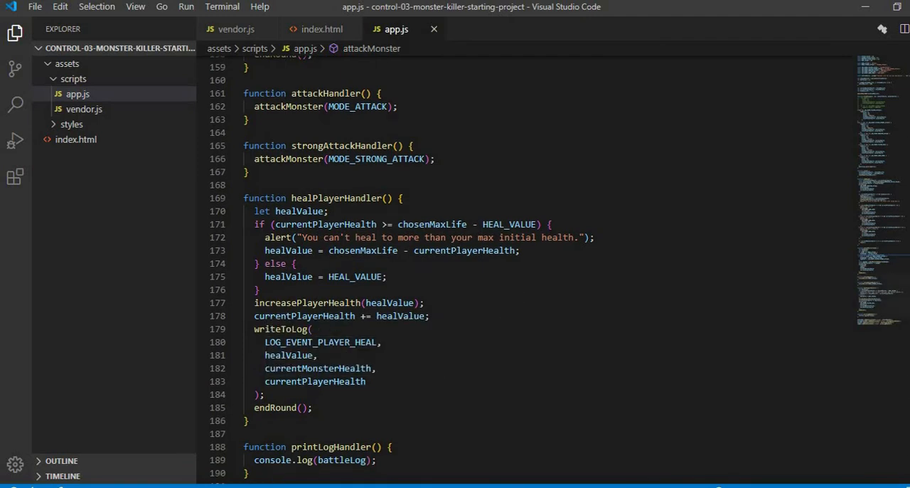
scroll("down", 3)
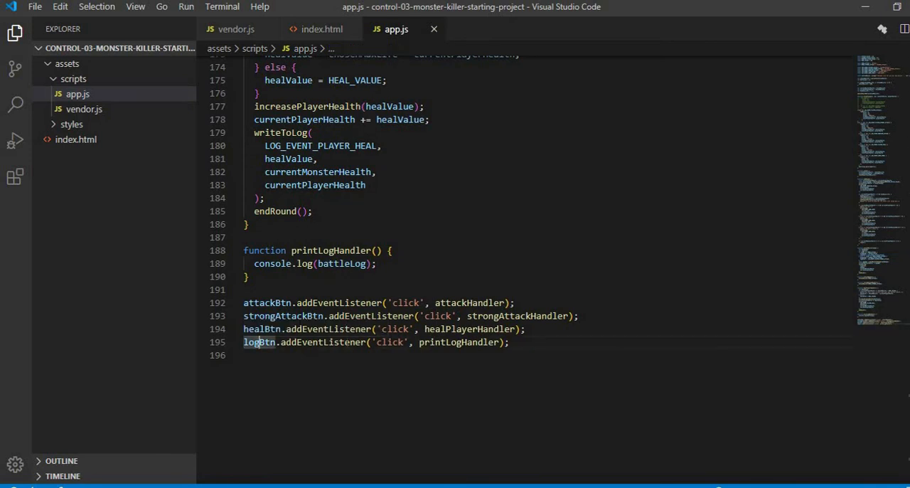
double_click(458, 342)
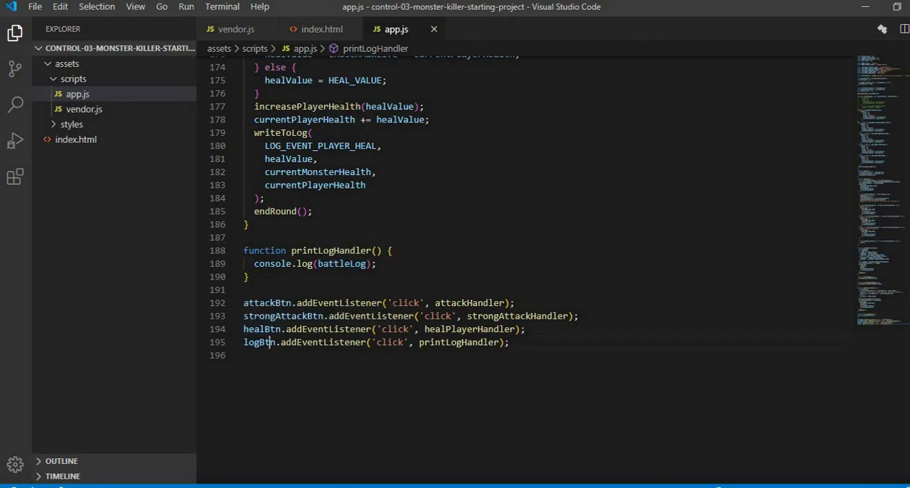
left_click(322, 28)
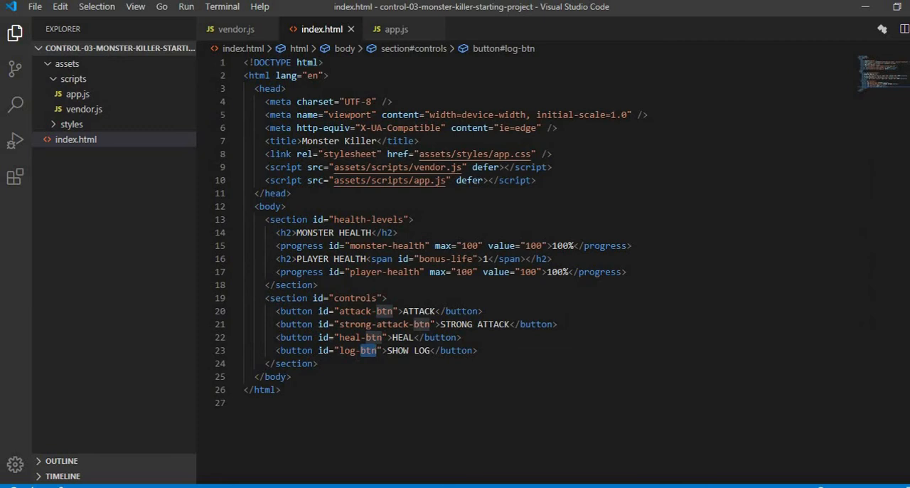
left_click(236, 29)
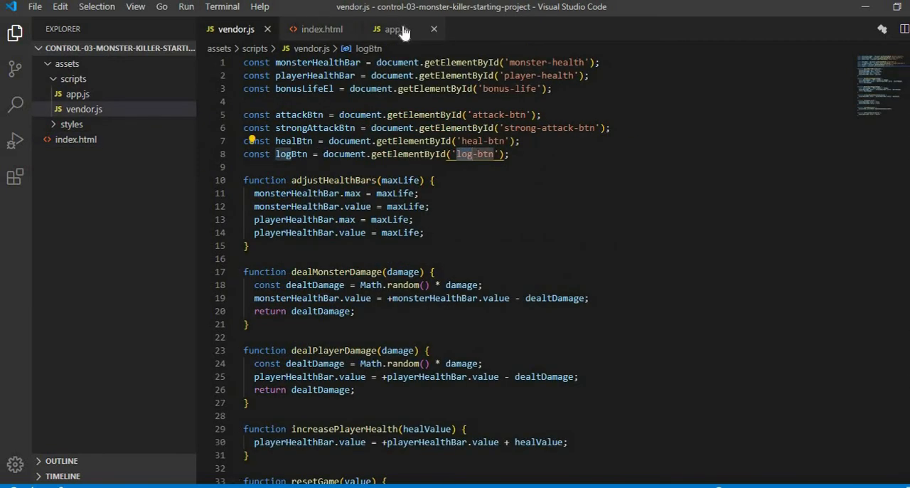
left_click(395, 29)
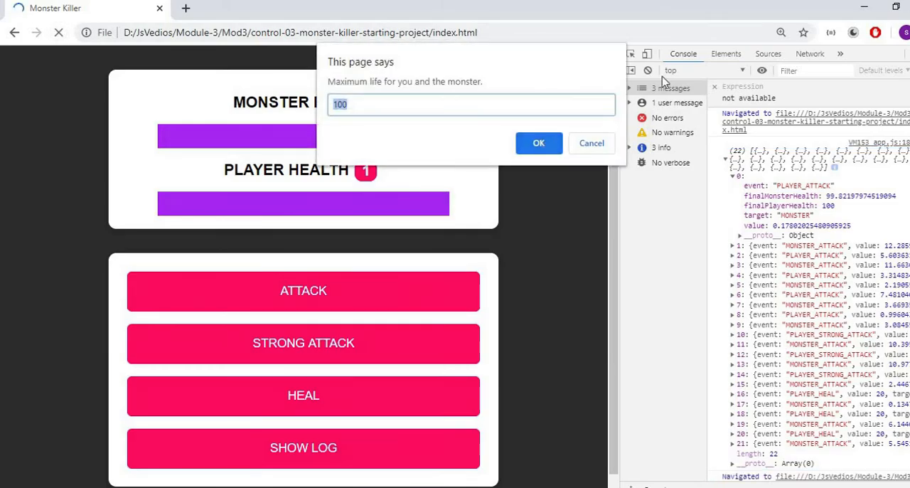
Start a new round with default max life, use Strong Attack and Heal, dismissing the healing alert
left_click(538, 142)
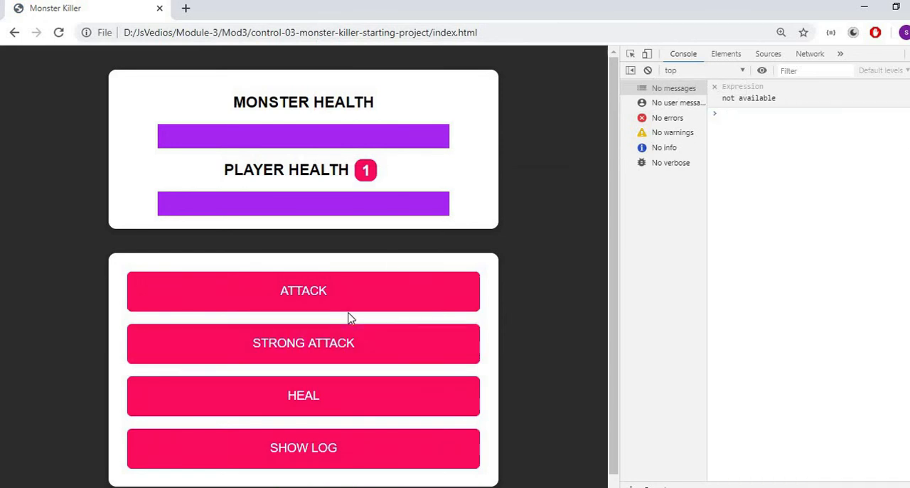
left_click(303, 341)
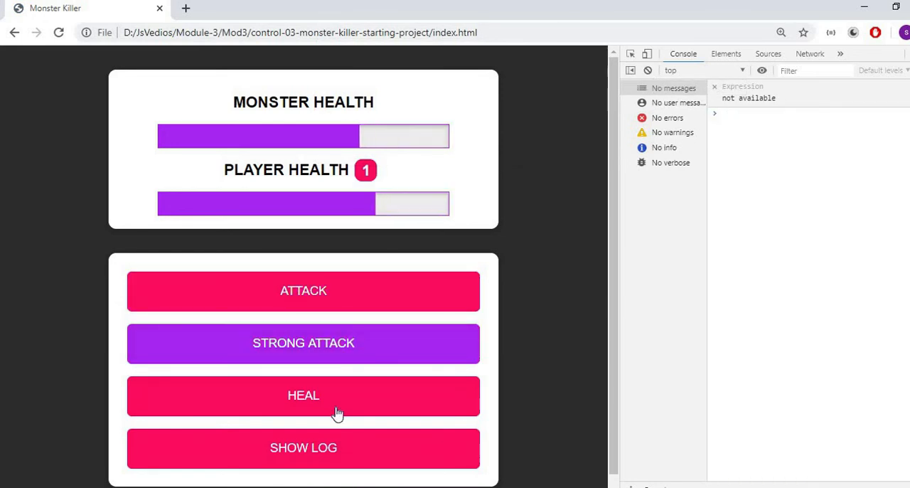
left_click(303, 395)
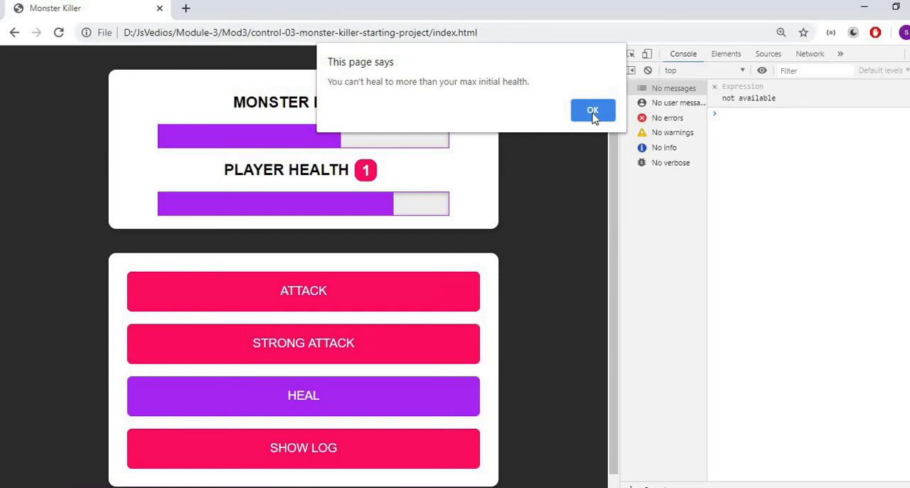
left_click(592, 109)
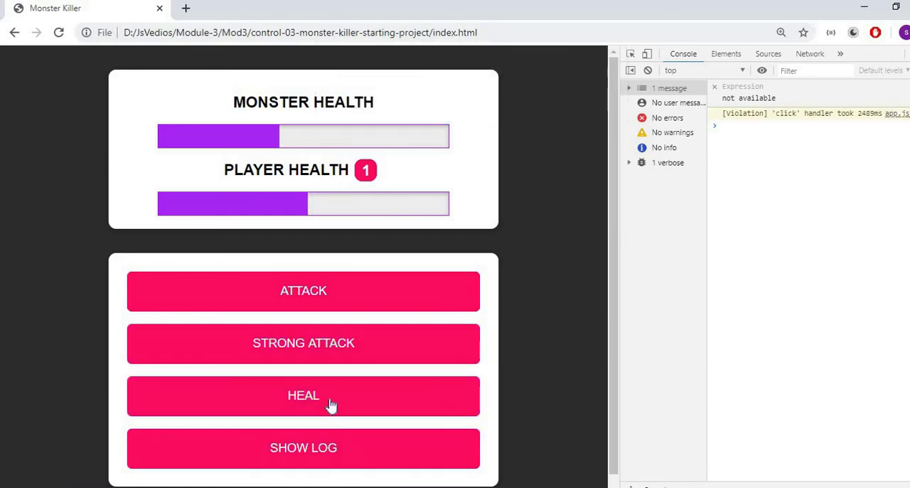
Print the battle log, win with an Attack, and expand the final GAME_OVER entry recording PLAYER WON
left_click(304, 396)
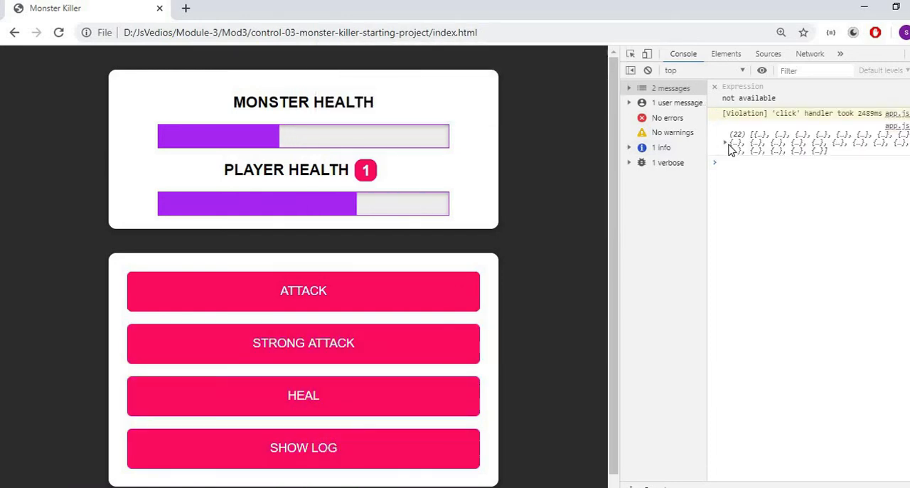
left_click(726, 143)
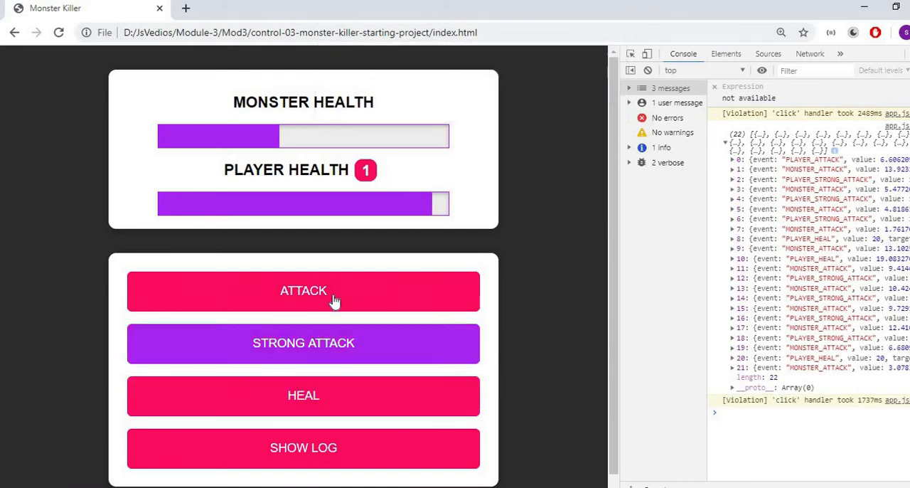
left_click(303, 290)
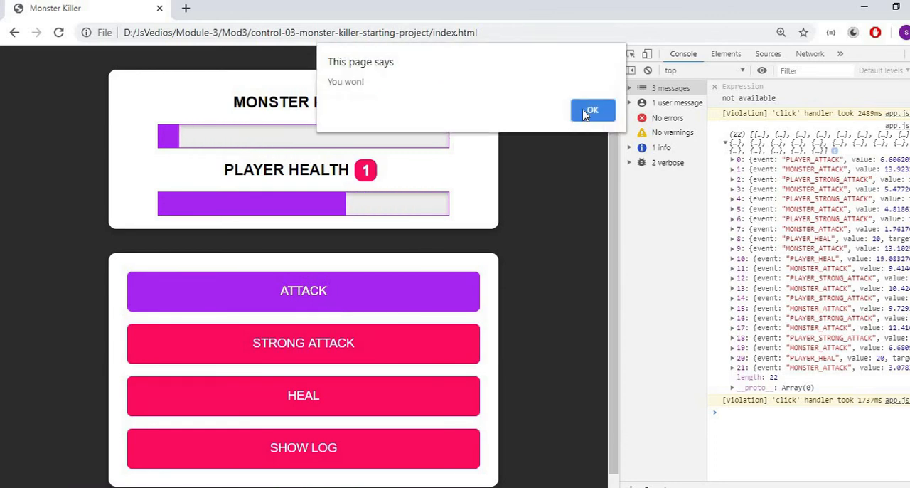
left_click(592, 111)
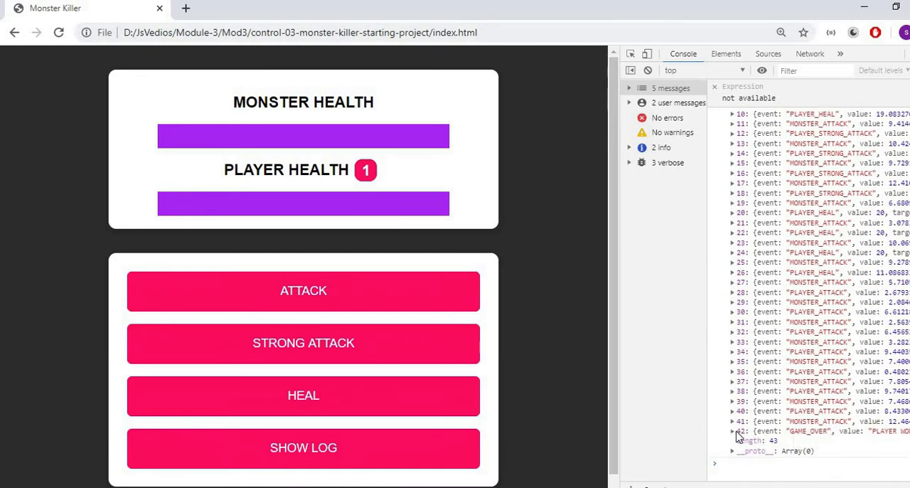
left_click(733, 430)
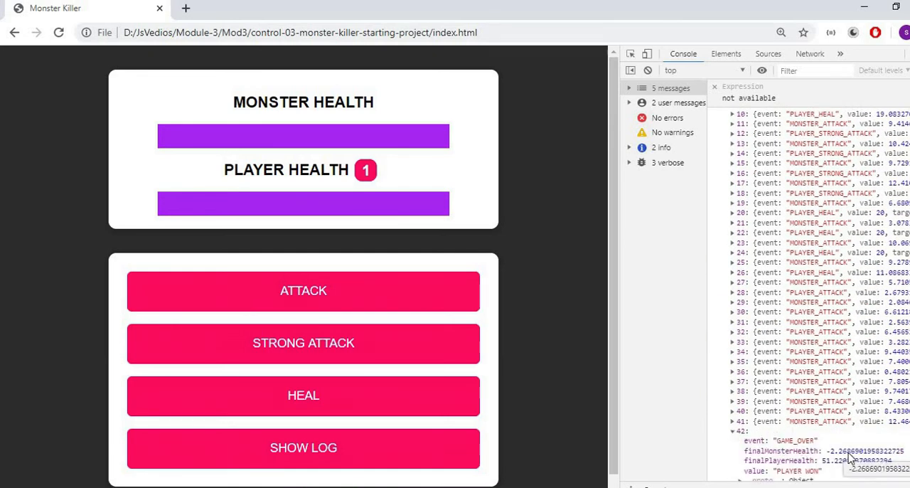